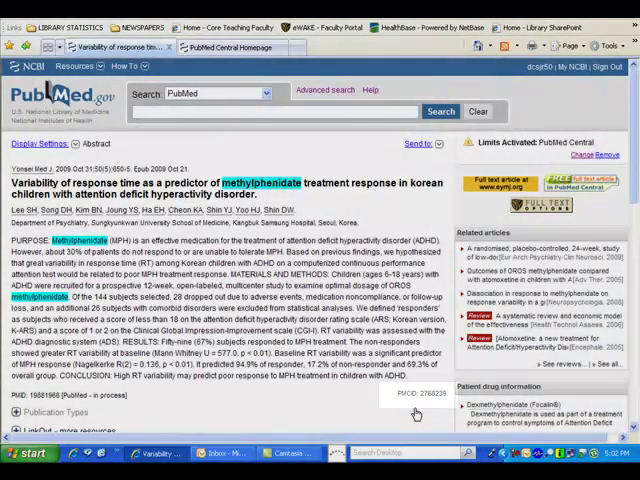
- Go from the methylphenidate abstract to the PubMed Central homepage
click(256, 48)
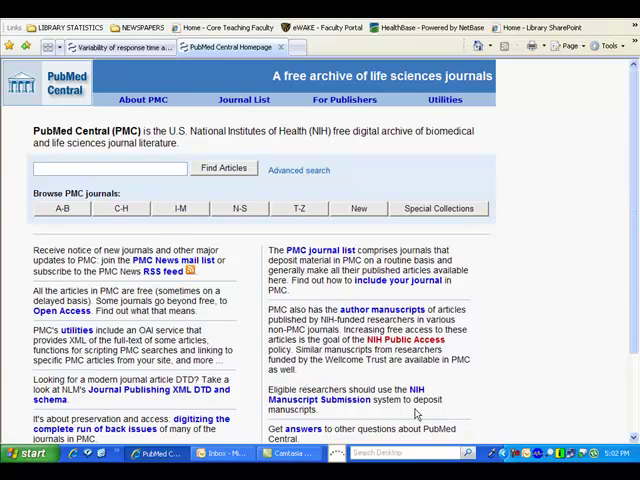
- Switch back from the PMC homepage to the PubMed search page
click(440, 112)
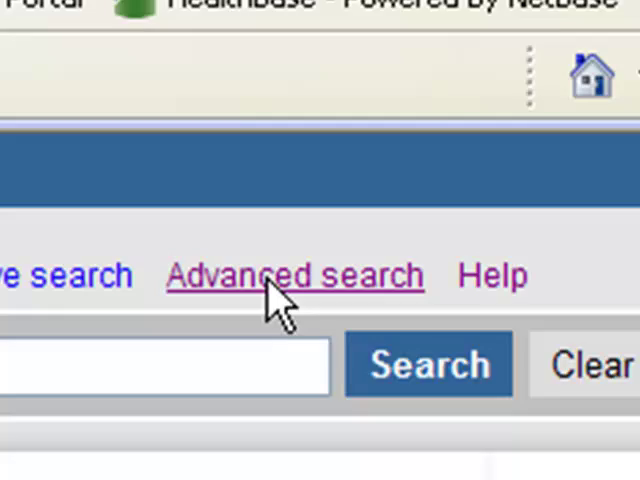
- Limit the ritalin query to the PubMed Central subset in Advanced Search and submit it
click(292, 274)
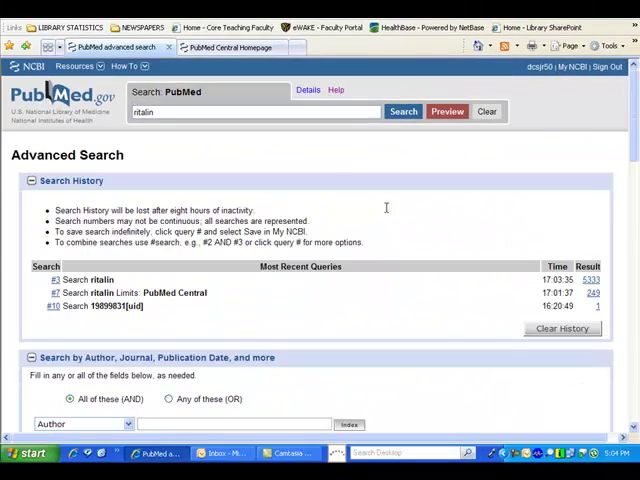
scroll(down, 3)
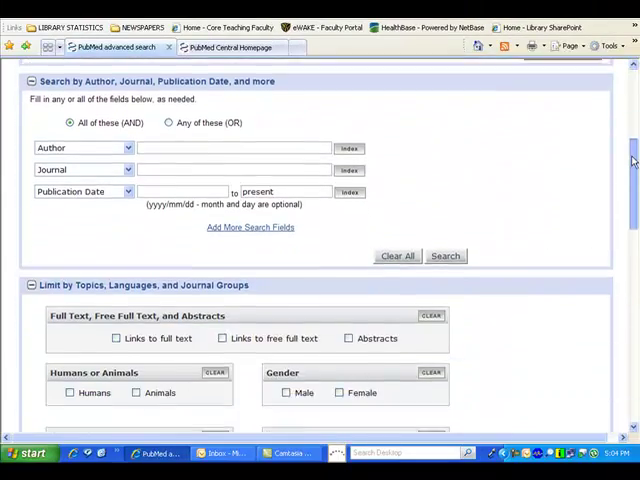
scroll(down, 3)
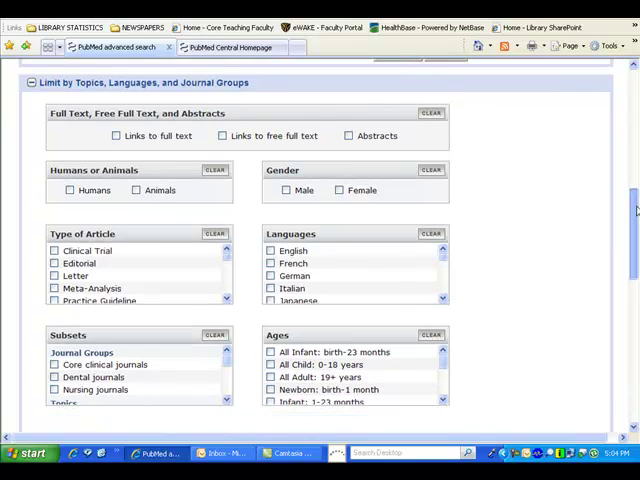
scroll(down, 3)
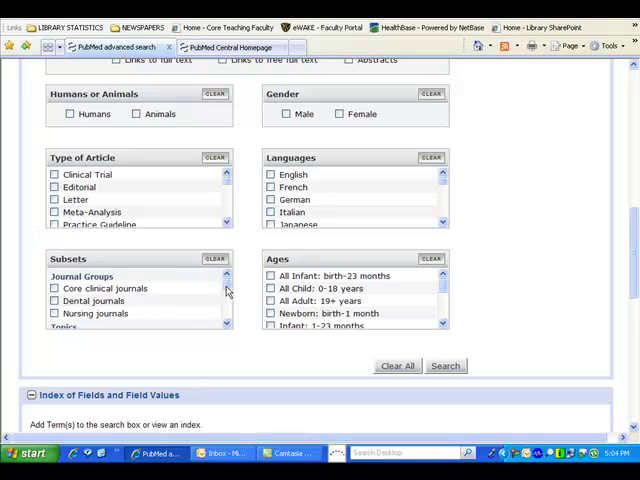
scroll(down, 3)
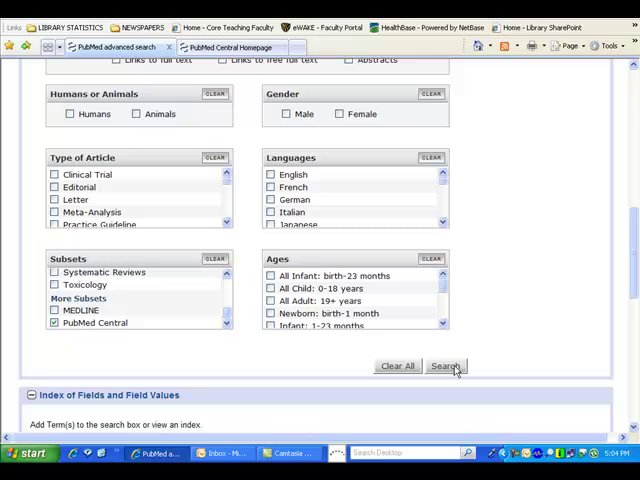
click(446, 366)
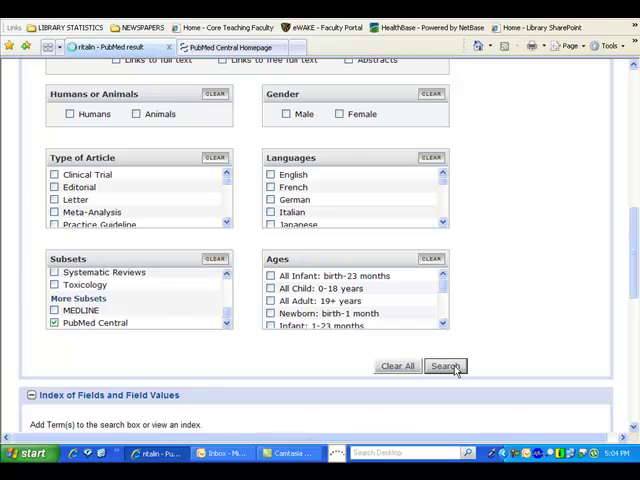
- Show the ritalin results list of 6303 articles with its filter panel
click(444, 364)
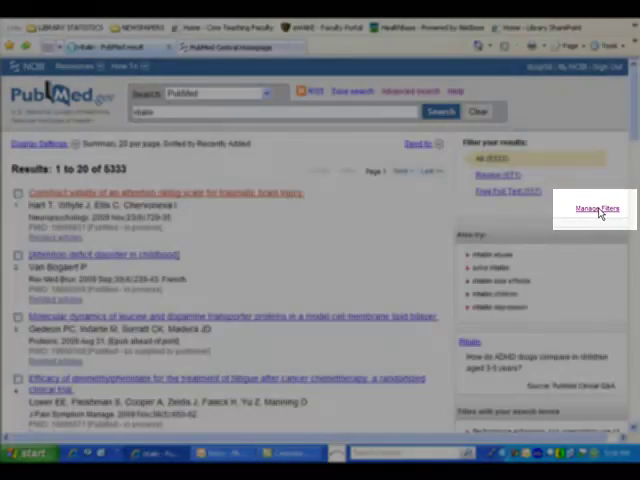
- In My NCBI Manage Filters, browse the Links category and enable the Links to PMC filter
click(592, 208)
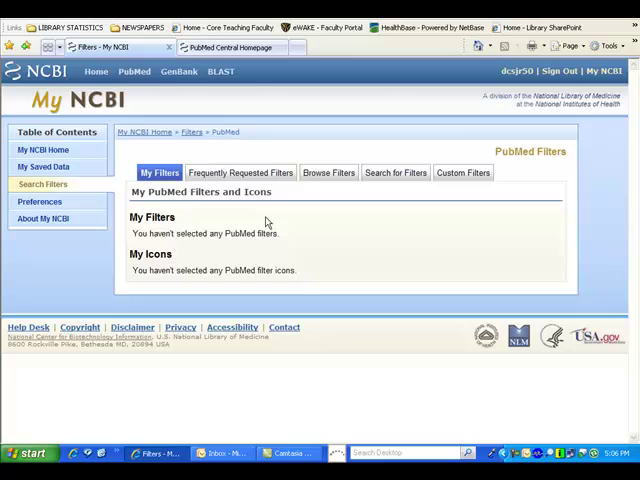
mouse_move(320, 182)
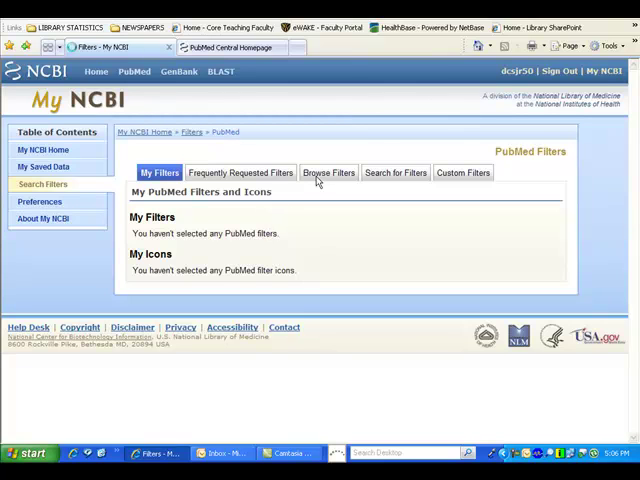
click(328, 172)
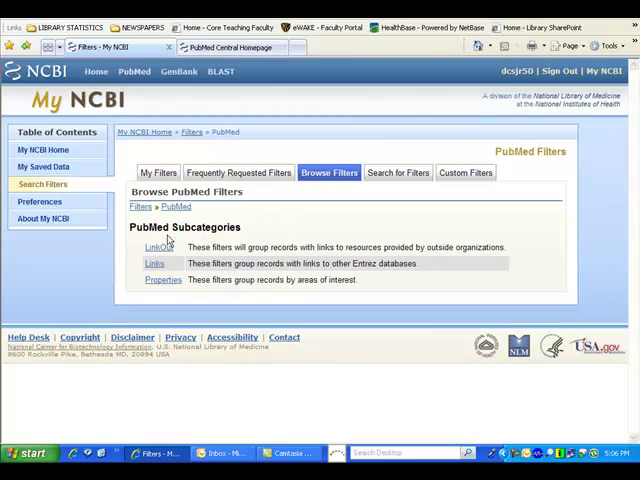
mouse_move(150, 268)
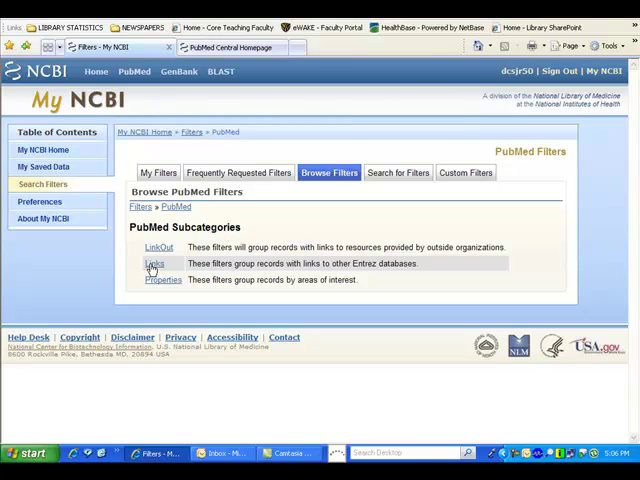
click(154, 264)
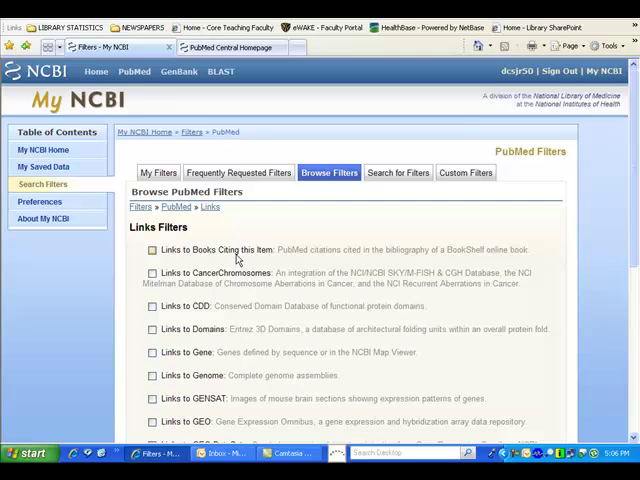
scroll(down, 3)
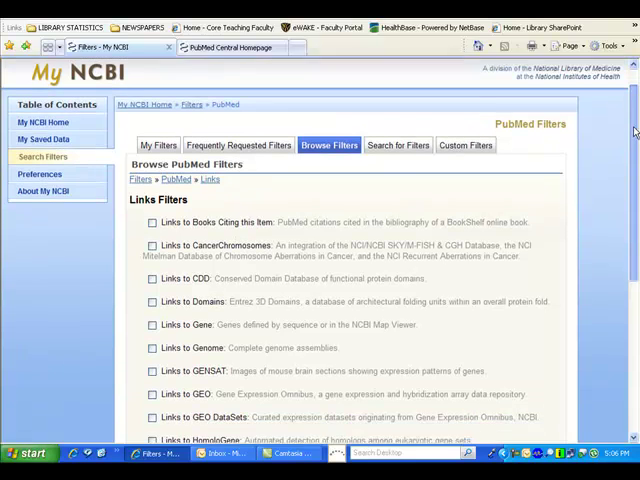
scroll(down, 3)
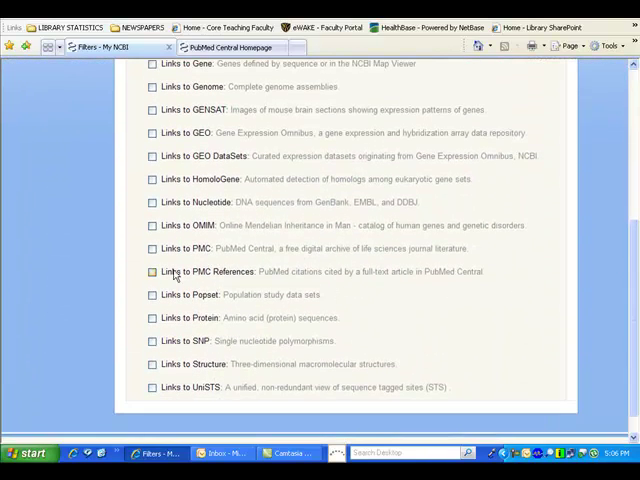
click(152, 248)
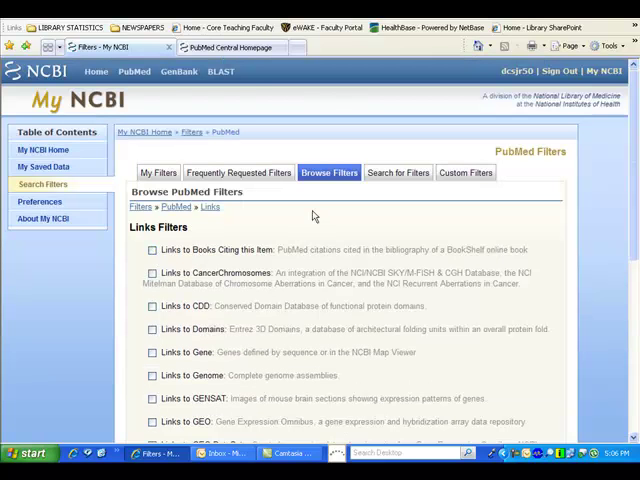
mouse_move(134, 72)
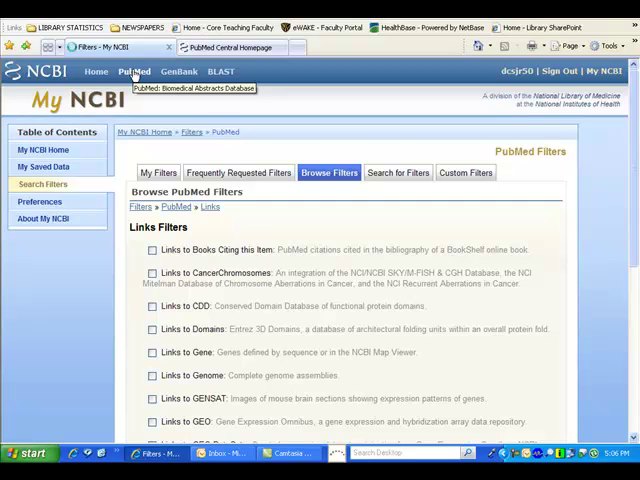
- Search ritalin again from the PubMed homepage, getting 249 results with a Links to PMC tab
click(134, 72)
text(ritalin)
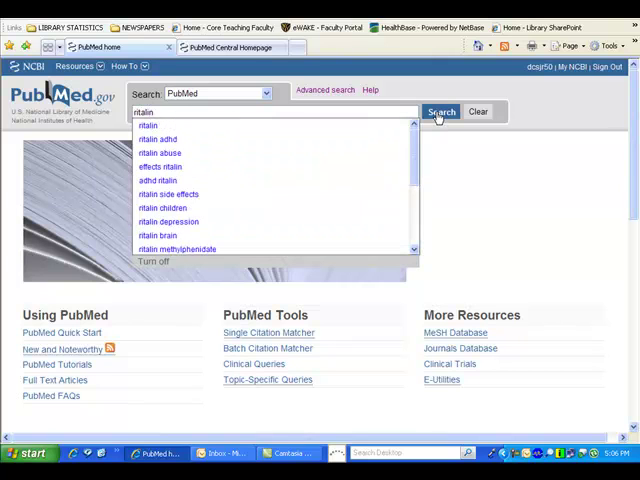
click(440, 112)
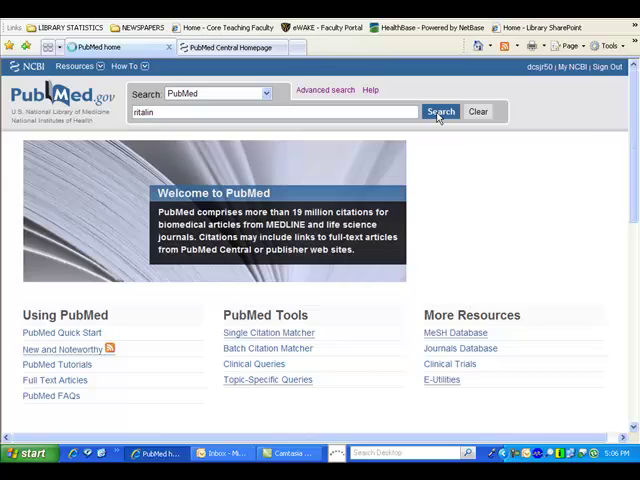
click(440, 112)
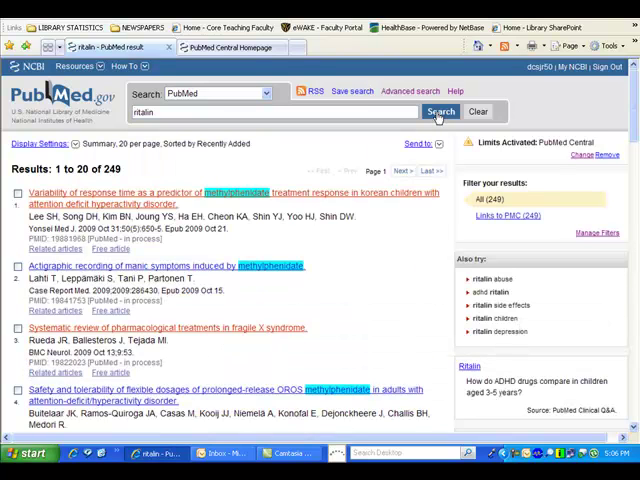